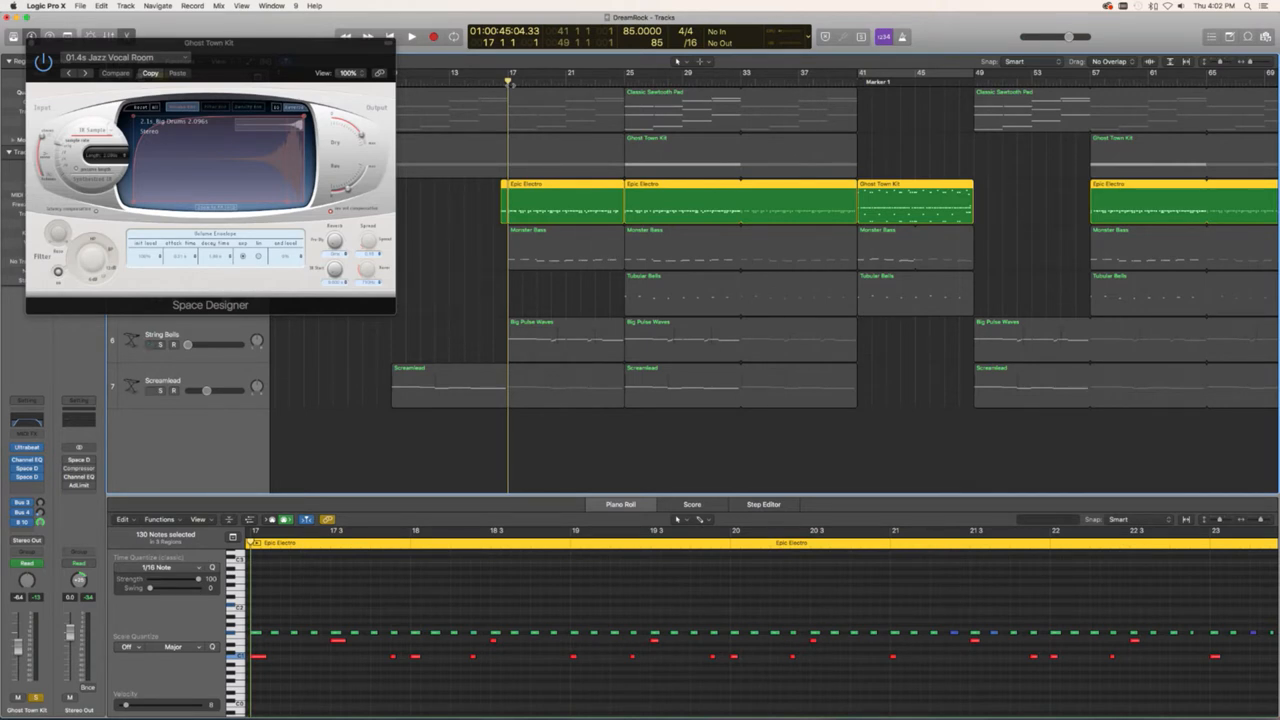
pyautogui.click(148, 344)
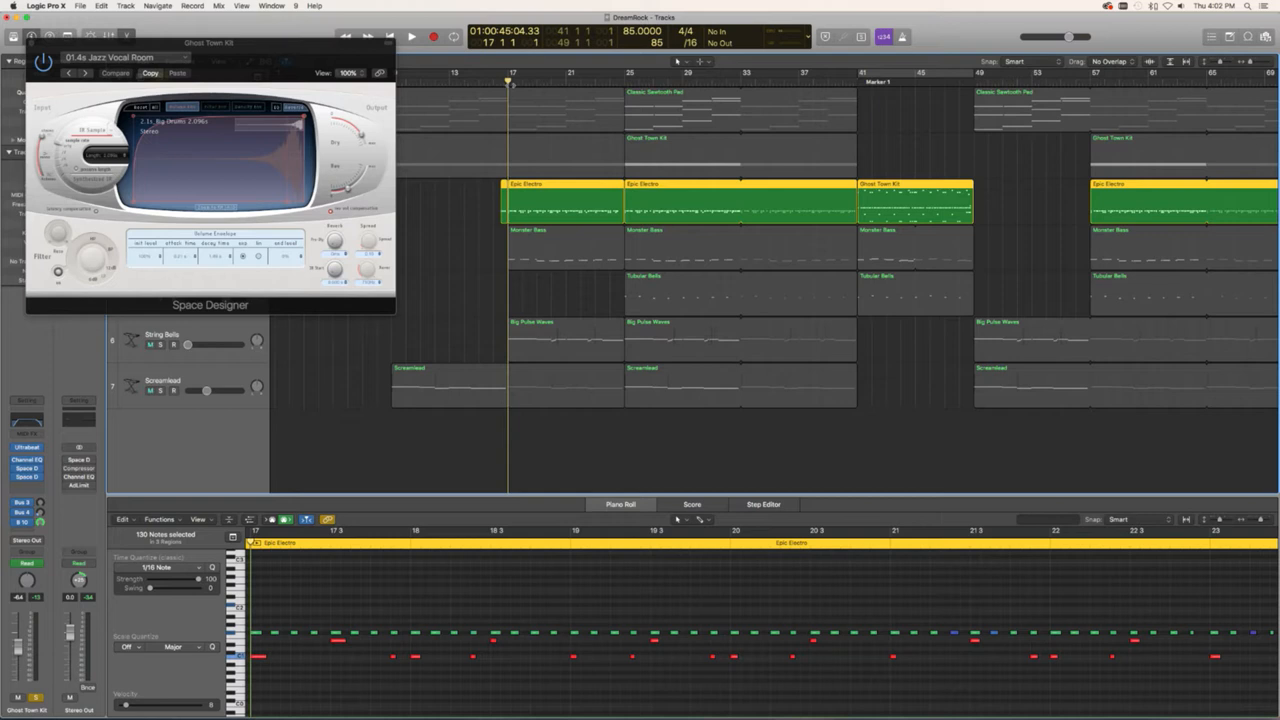